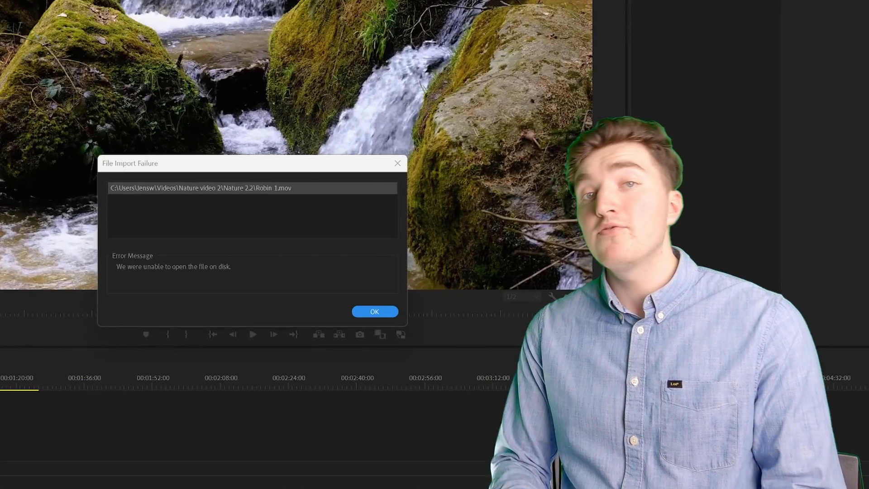
# Dismiss the File Import Failure message for Robin 1.mov
pyautogui.click(375, 311)
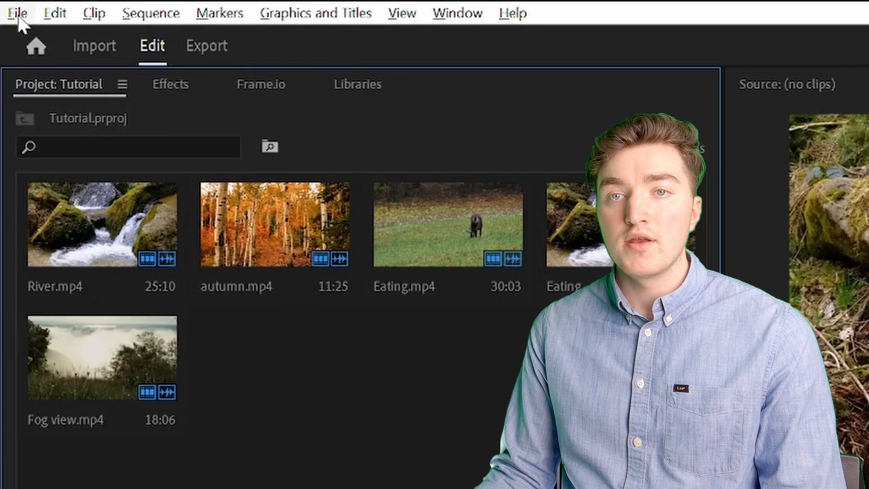
# Close the Tutorial project and delete all media cache files from the Media Cache preferences
pyautogui.click(18, 13)
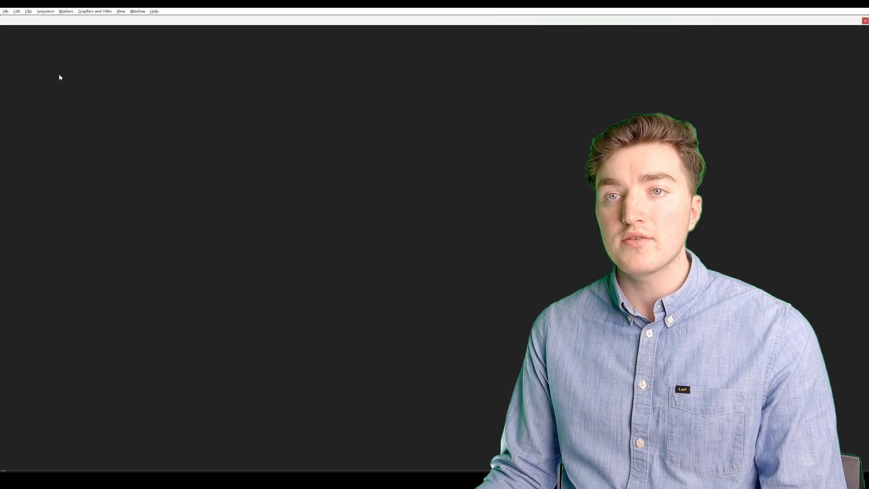
pyautogui.click(16, 12)
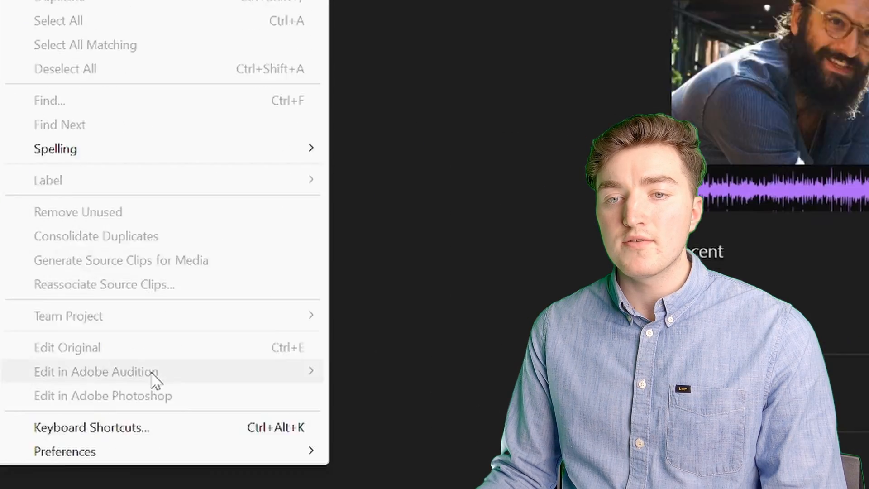
pyautogui.click(66, 452)
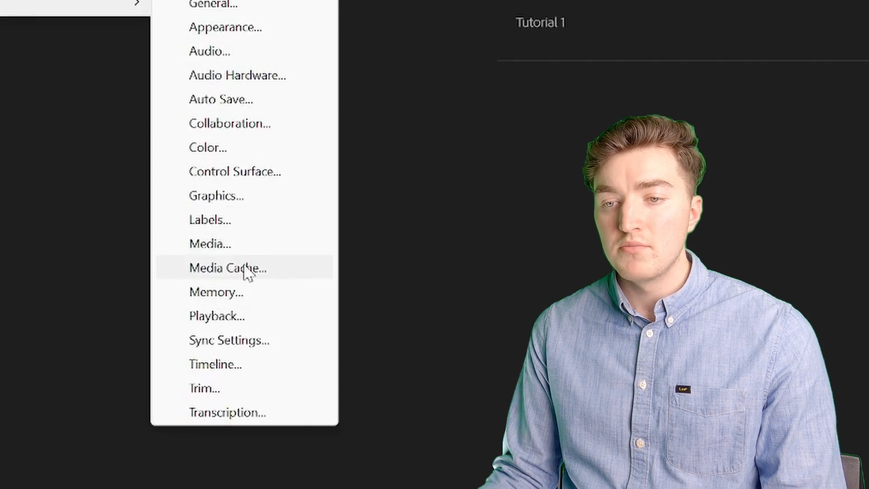
pyautogui.click(228, 268)
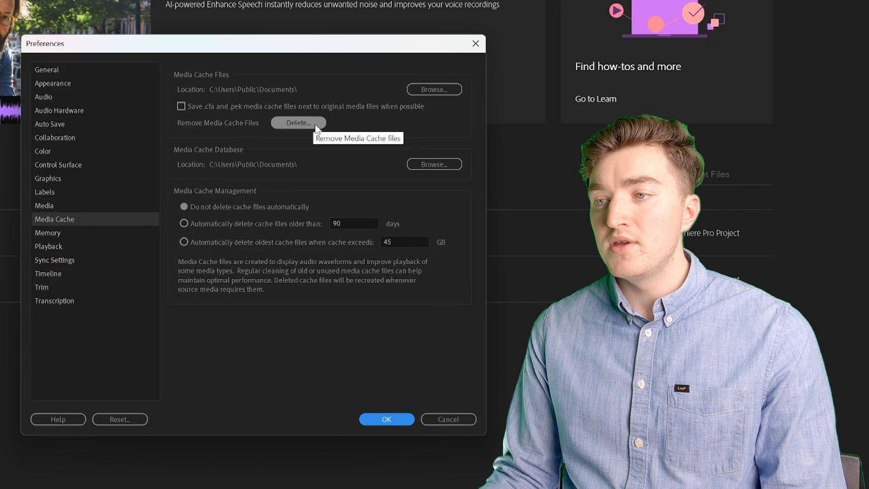
pyautogui.click(298, 124)
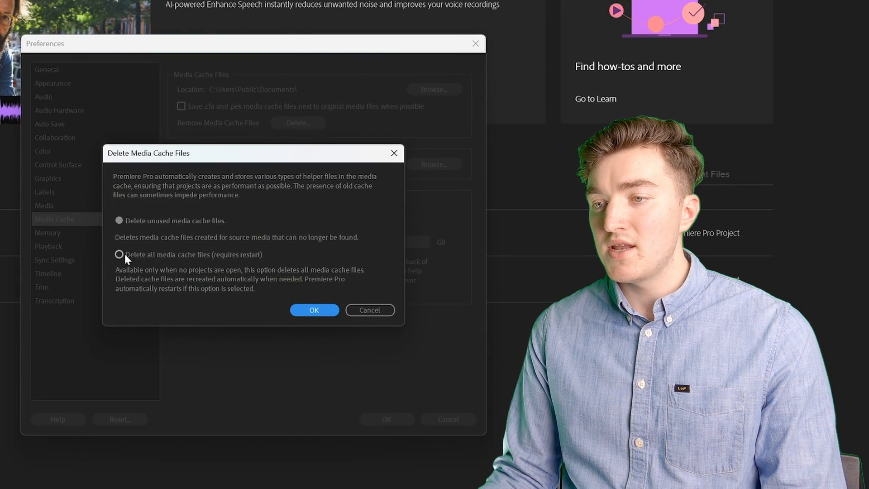
pyautogui.click(120, 254)
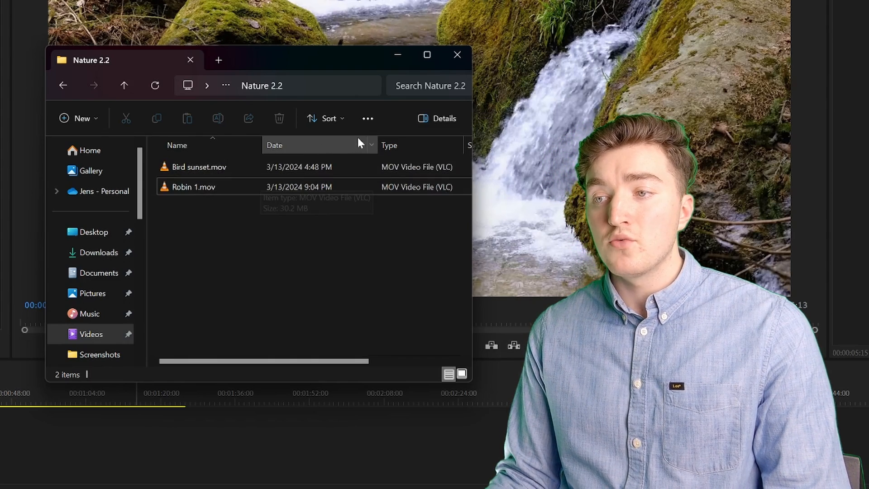
# Rename Robin 1.mov to Robin 1.mts and accept the extension-change warning
pyautogui.click(386, 118)
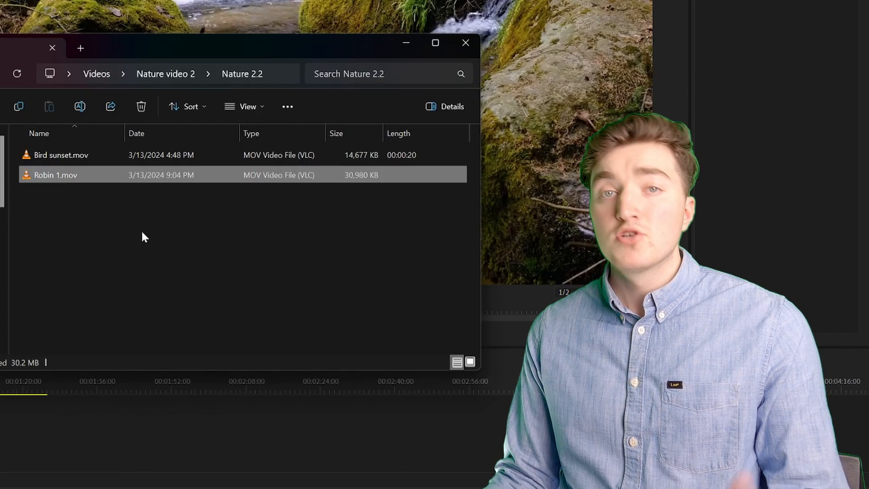
pyautogui.rightClick(57, 175)
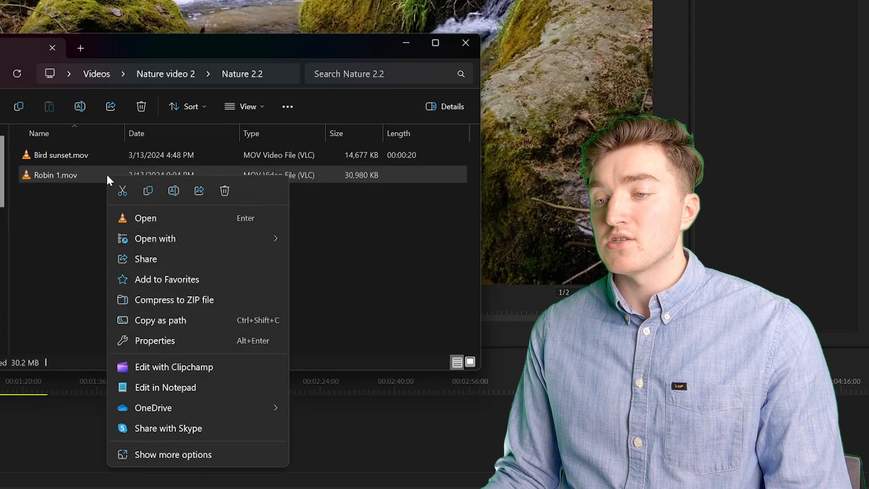
pyautogui.click(165, 444)
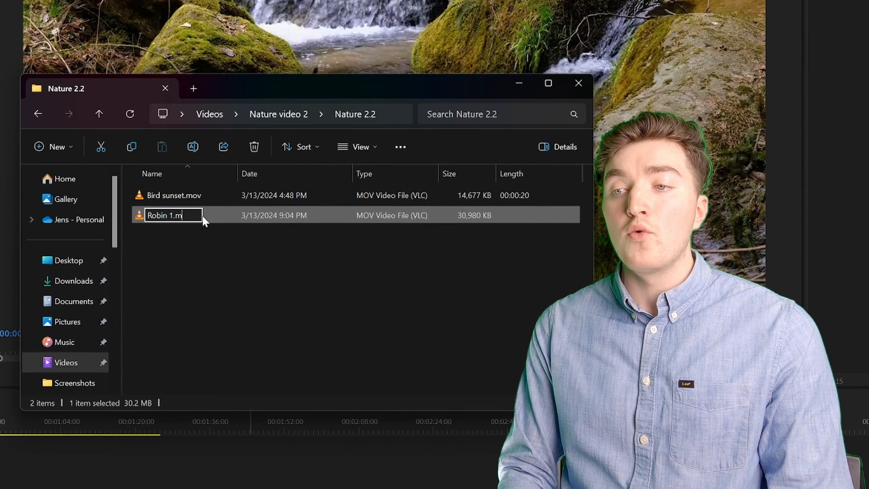
pyautogui.press('Enter')
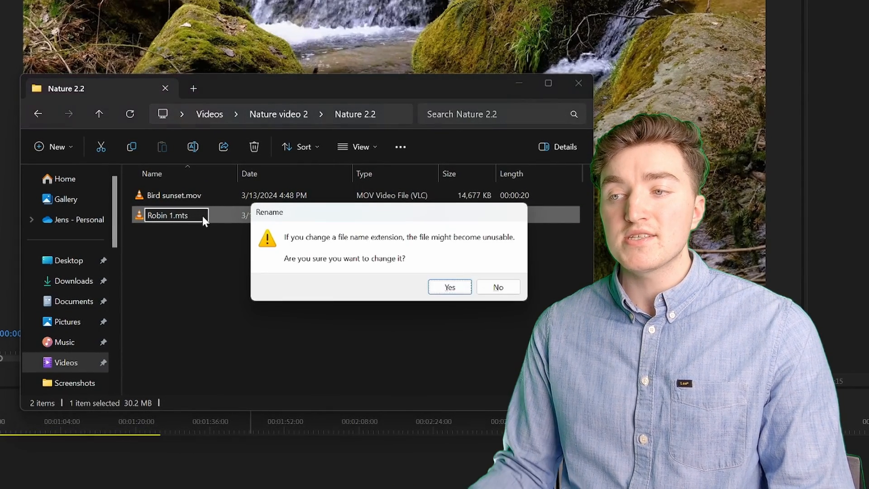
pyautogui.click(449, 287)
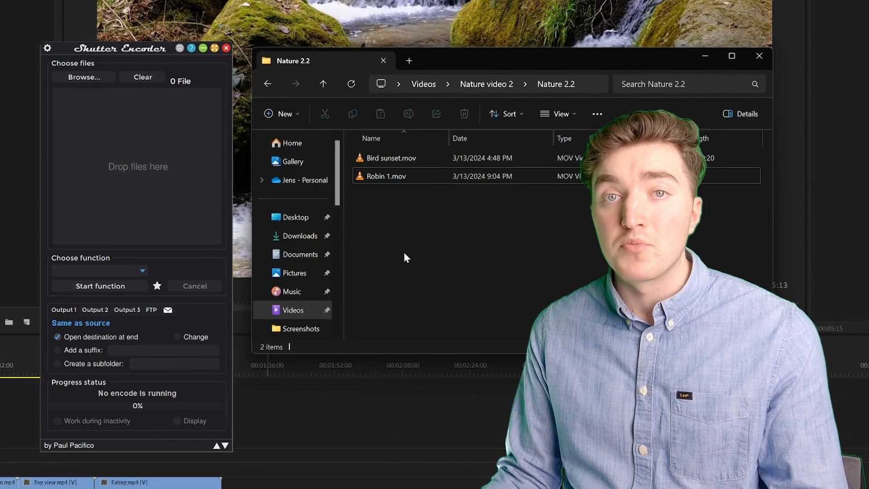
pyautogui.moveTo(465, 247)
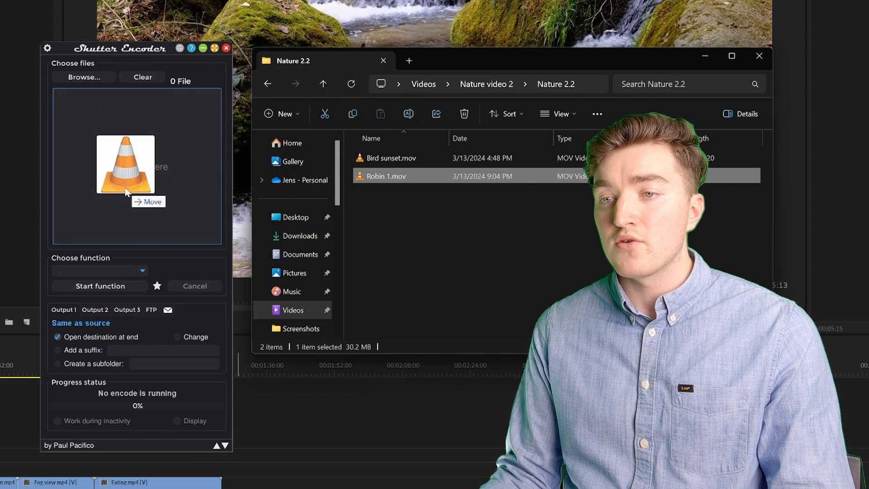
# Drag Robin 1.mov from the Nature 2.2 folder into Shutter Encoder's file list
pyautogui.moveTo(384, 176); pyautogui.dragTo(137, 167)
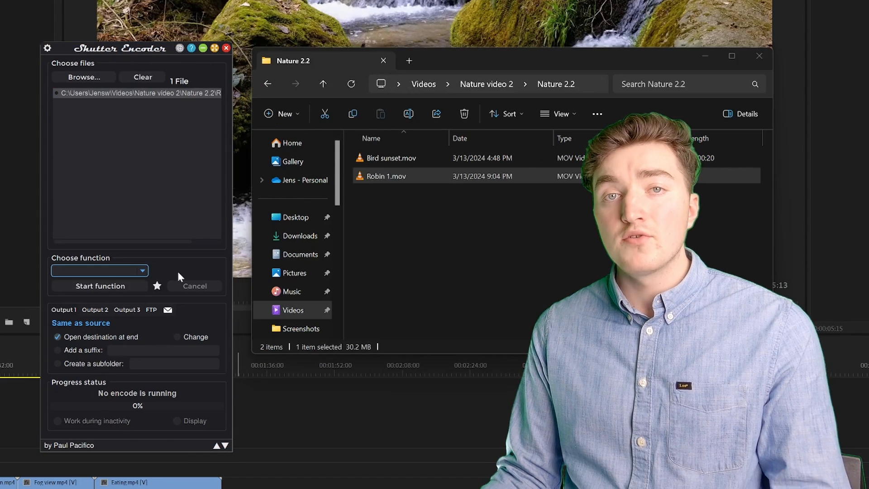
# Choose Apple ProRes as the conversion function with the LT variant
pyautogui.click(98, 270)
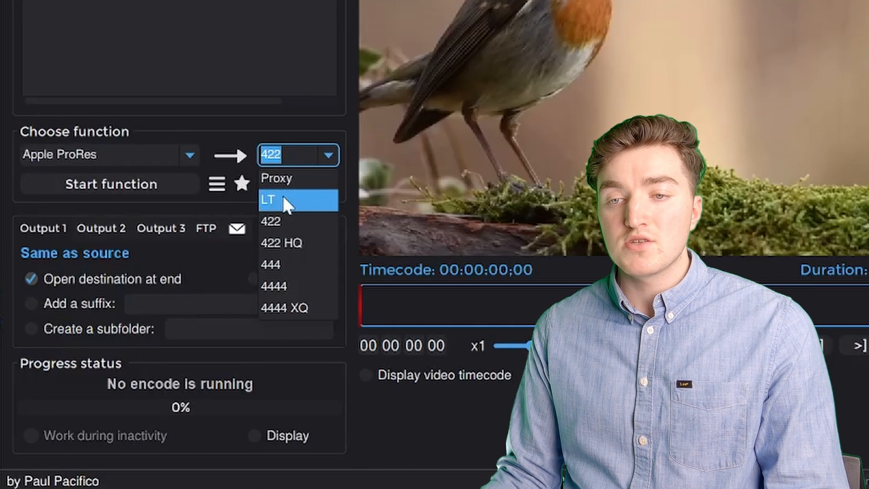
pyautogui.click(272, 200)
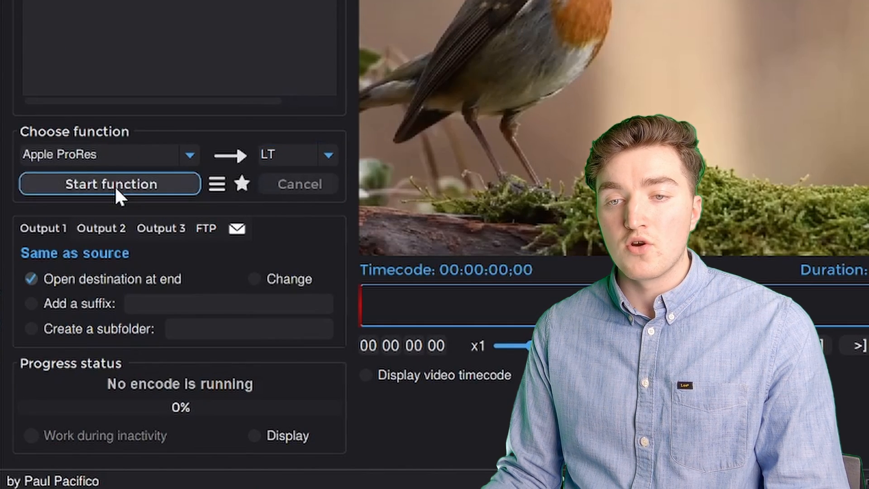